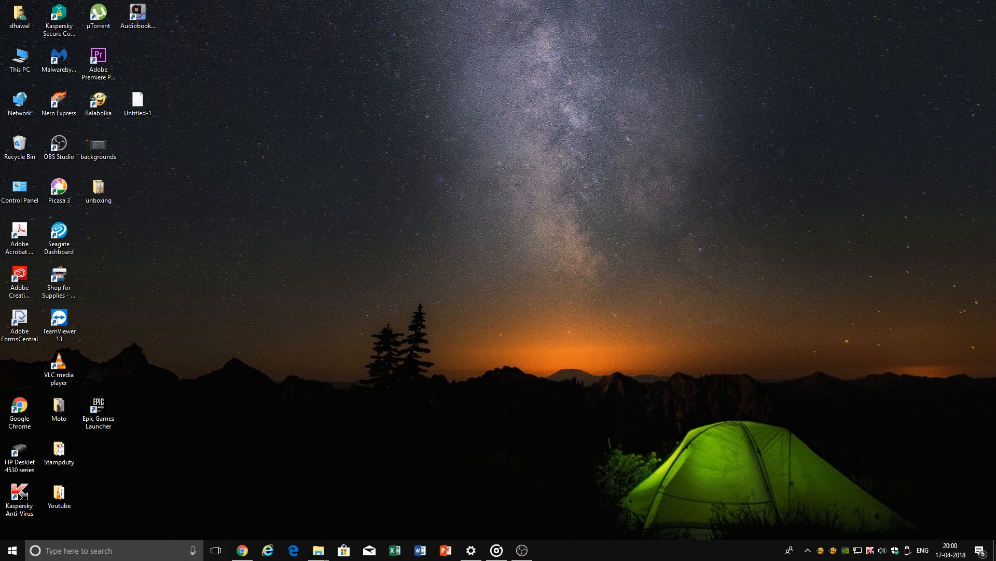
# Launch Google Chrome from the taskbar icon
pyautogui.rightClick(241, 551)
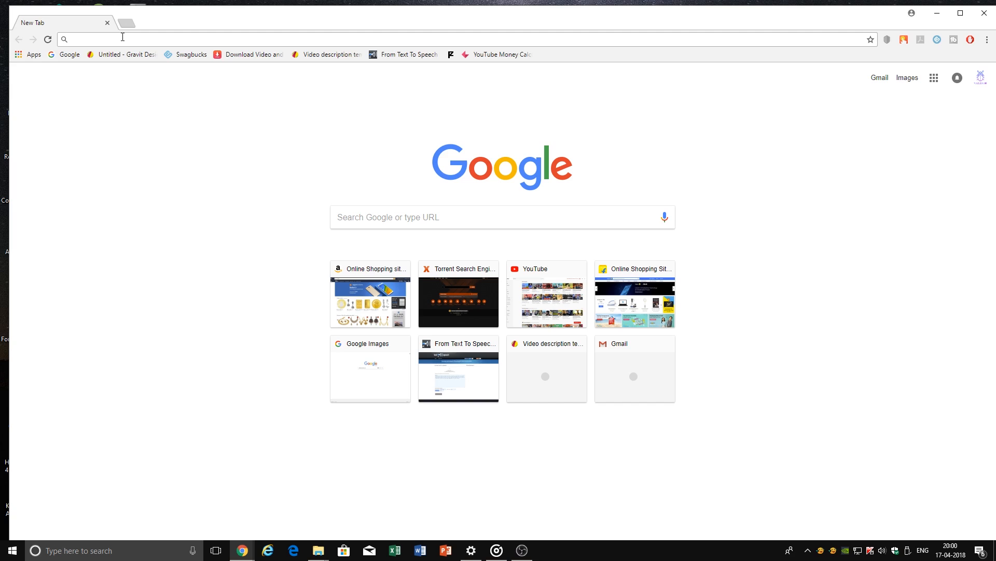
pyautogui.write('www.mailnator.com')
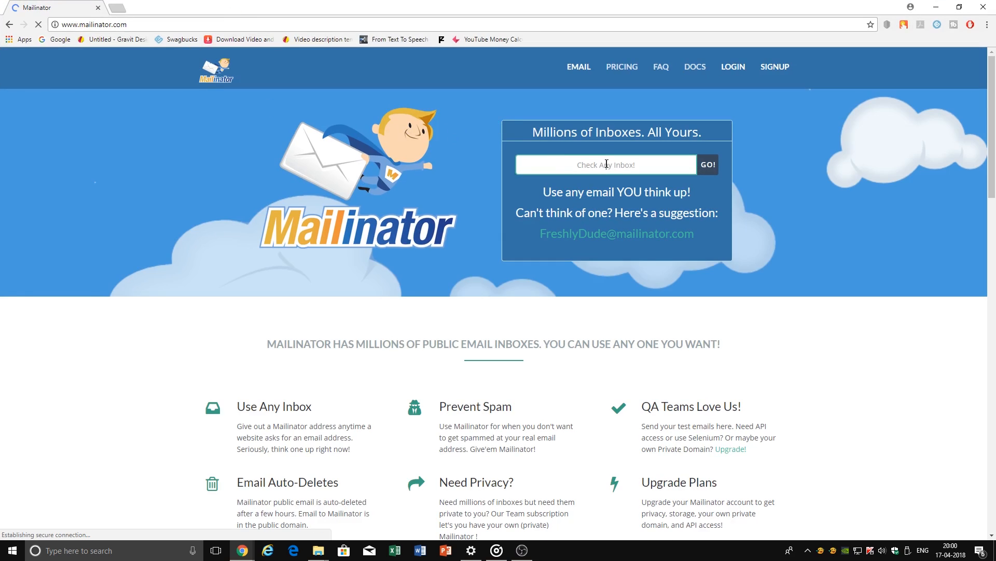
pyautogui.write('denny')
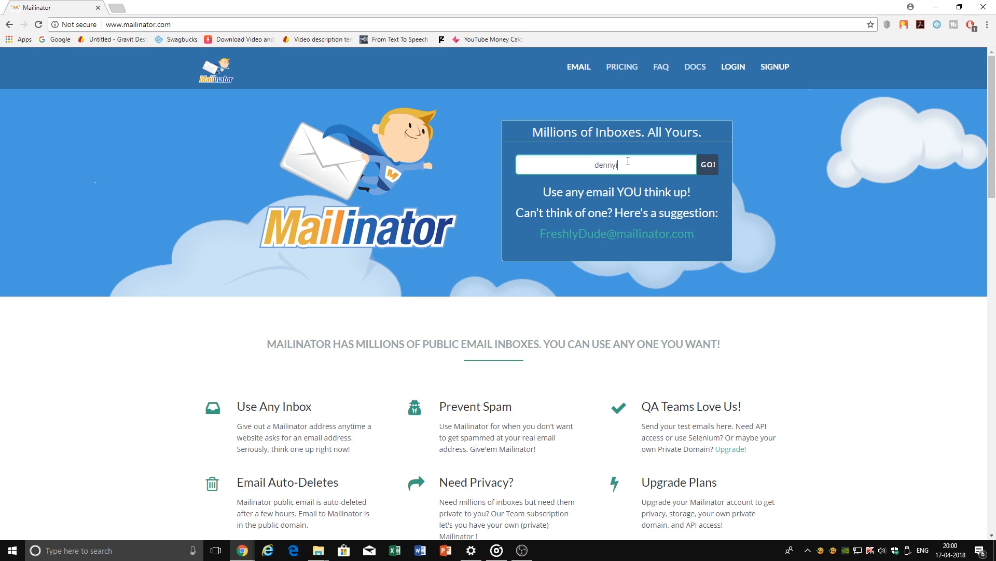
pyautogui.write('ishere')
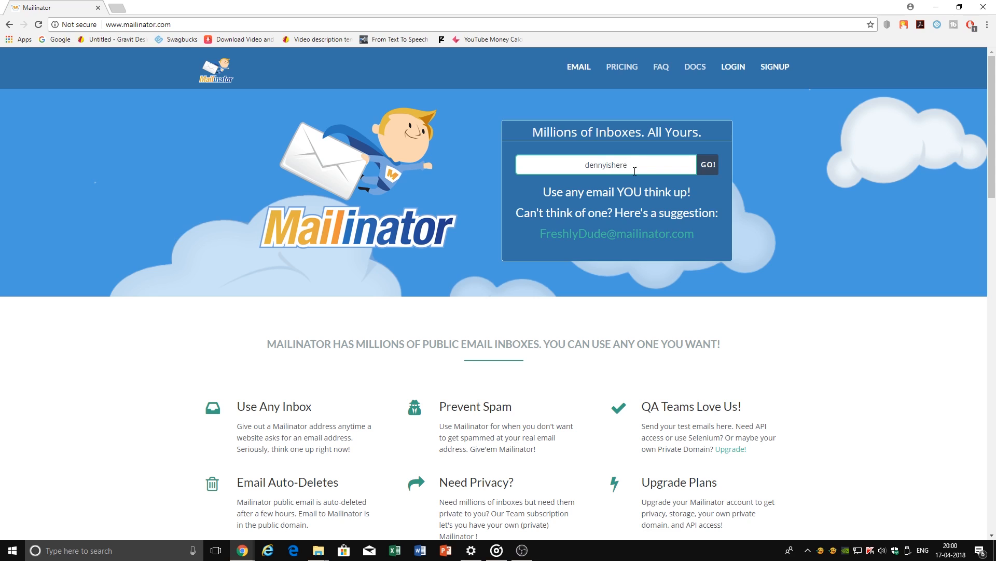
pyautogui.click(709, 164)
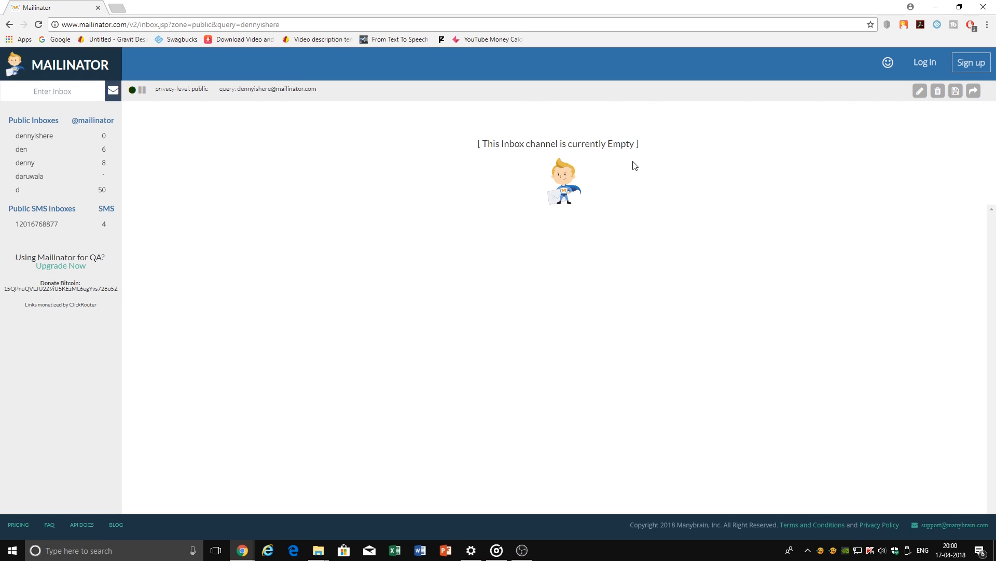
pyautogui.moveTo(320, 105)
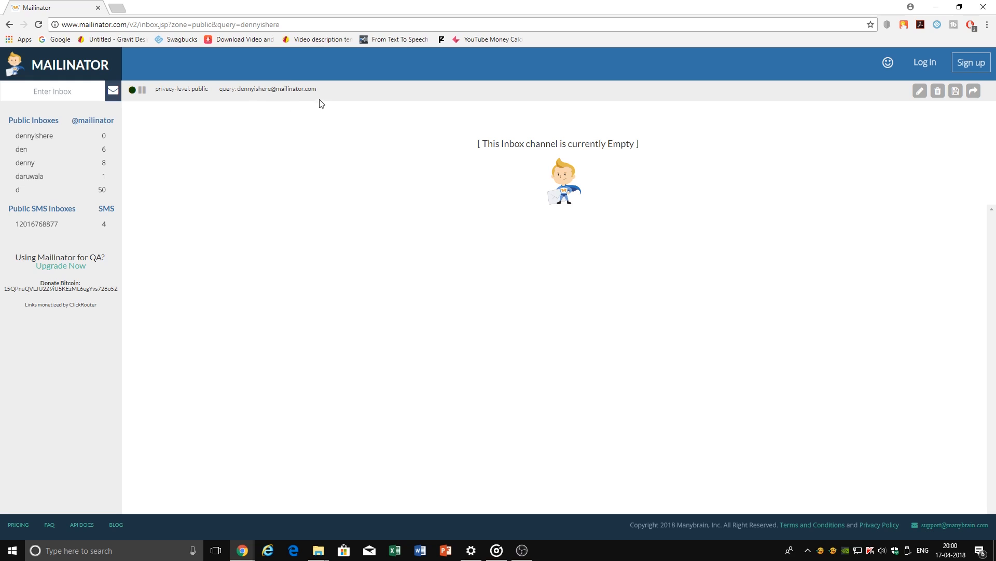
pyautogui.moveTo(154, 88); pyautogui.dragTo(316, 89)
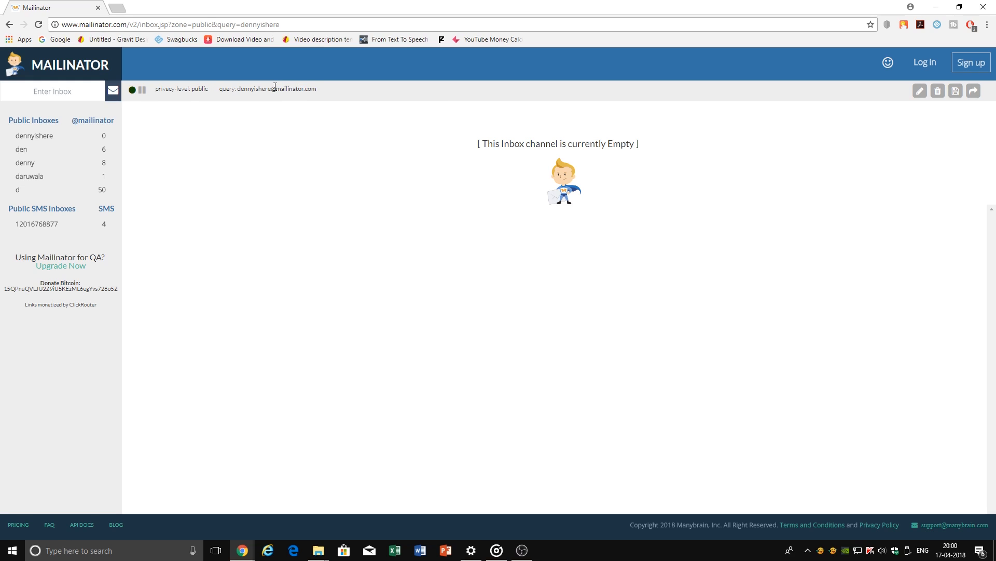
pyautogui.doubleClick(276, 89)
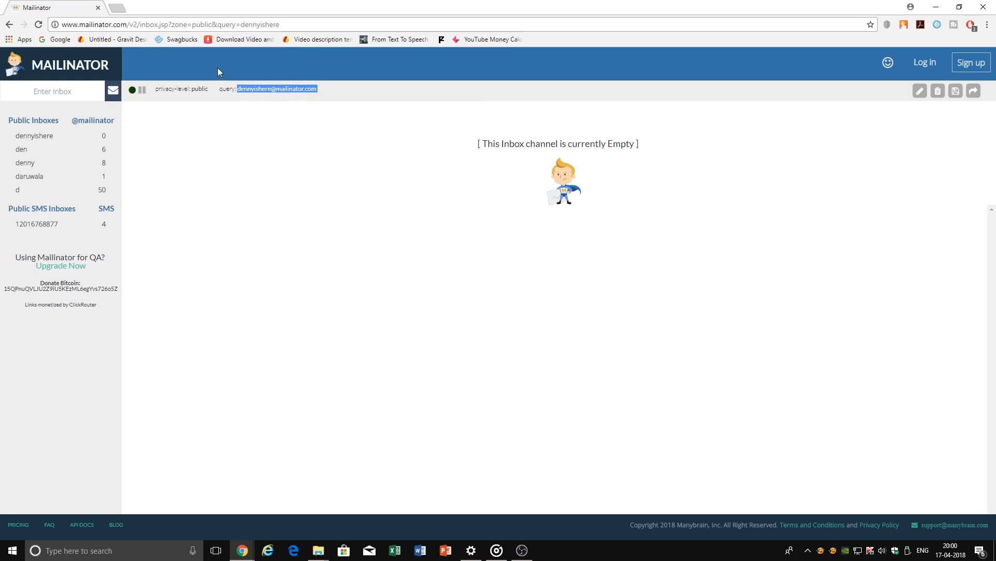
# Search Google in a new tab for 'how to grow on youtube ebook'
pyautogui.click(134, 6)
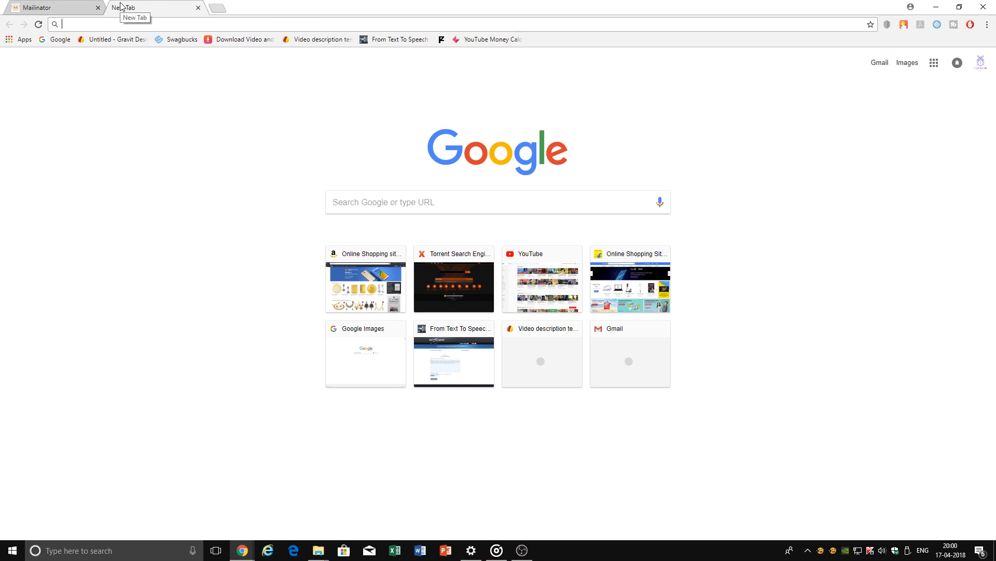
pyautogui.write('how to fro')
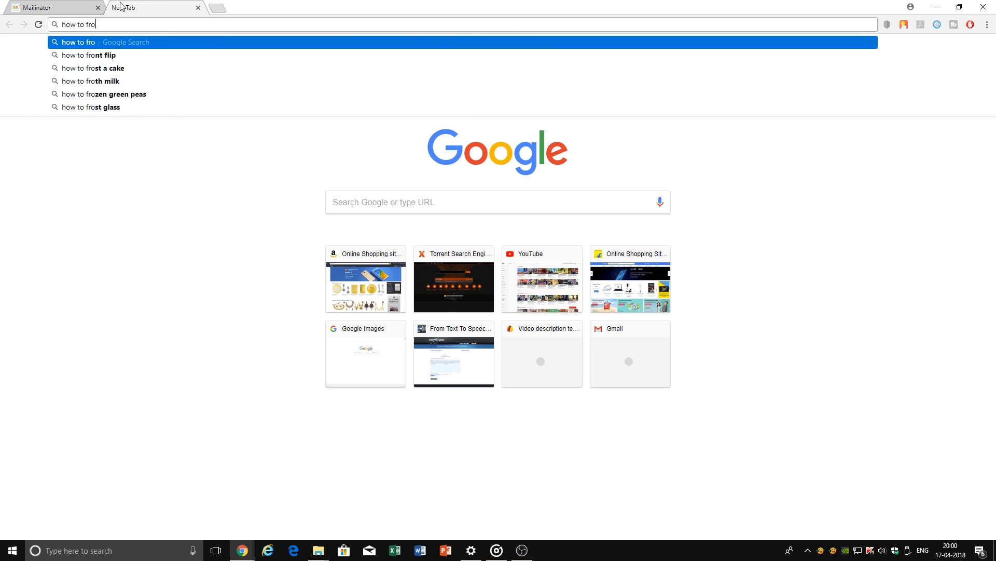
pyautogui.write('how to grow on youtube ebok')
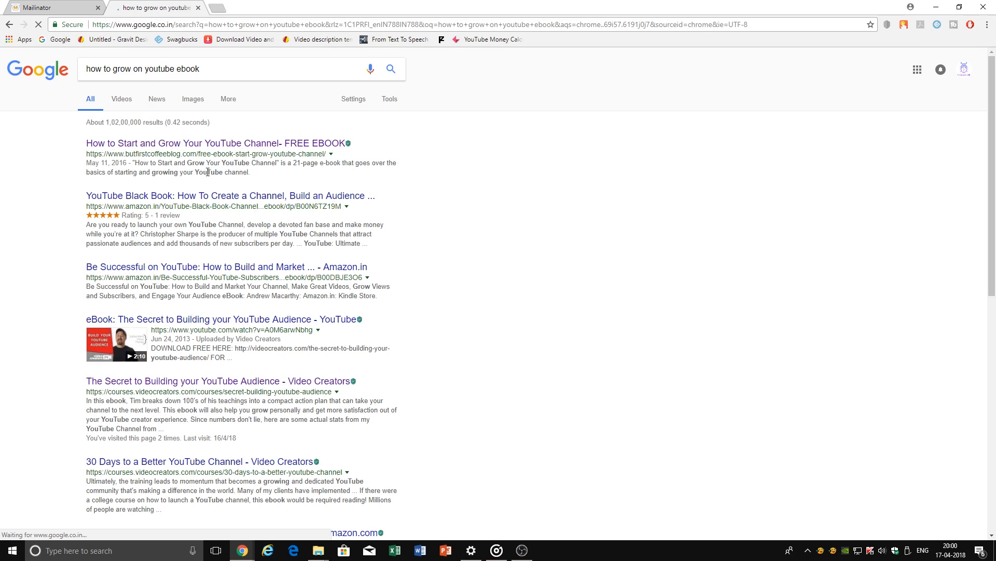
pyautogui.moveTo(183, 285)
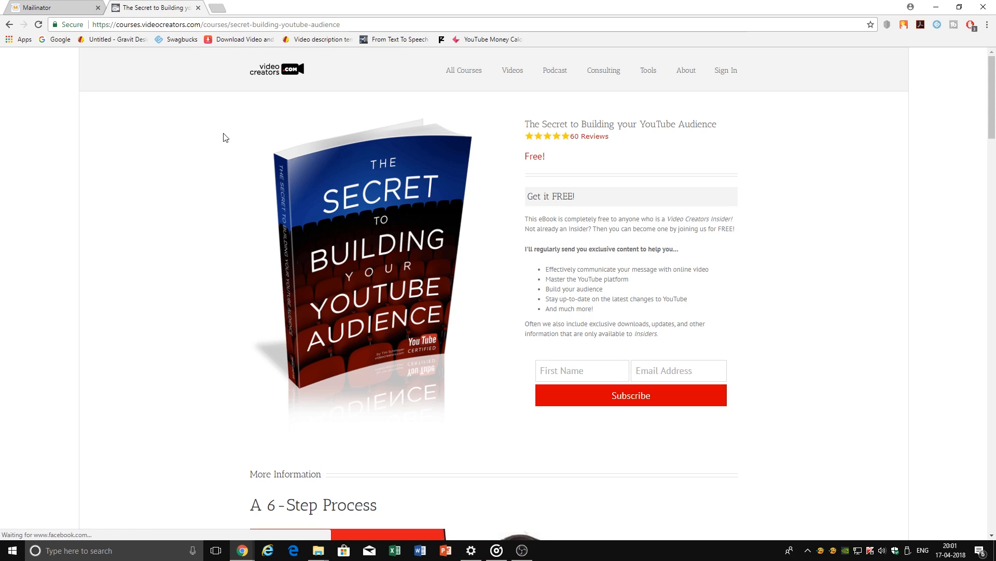
pyautogui.moveTo(209, 198)
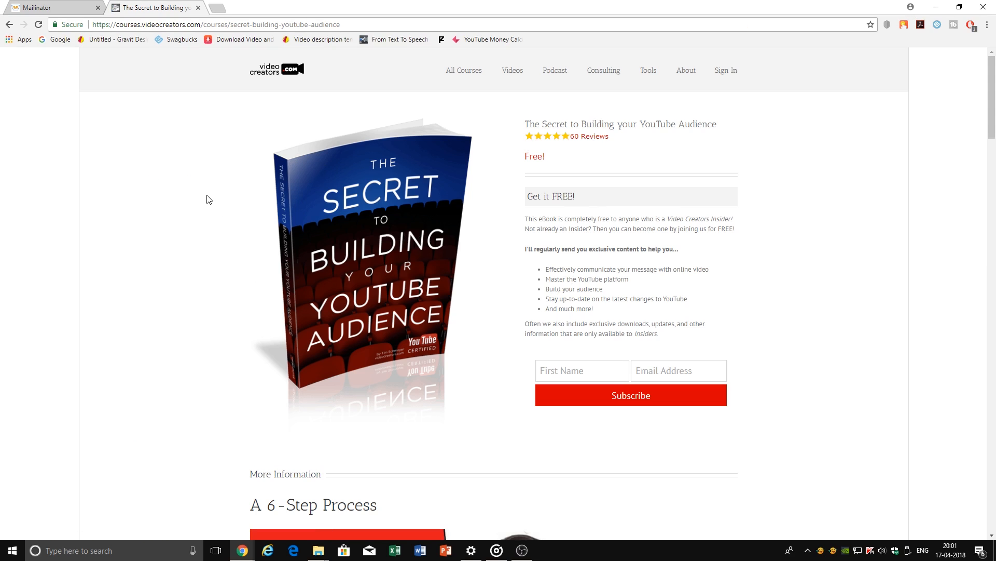
pyautogui.click(582, 371)
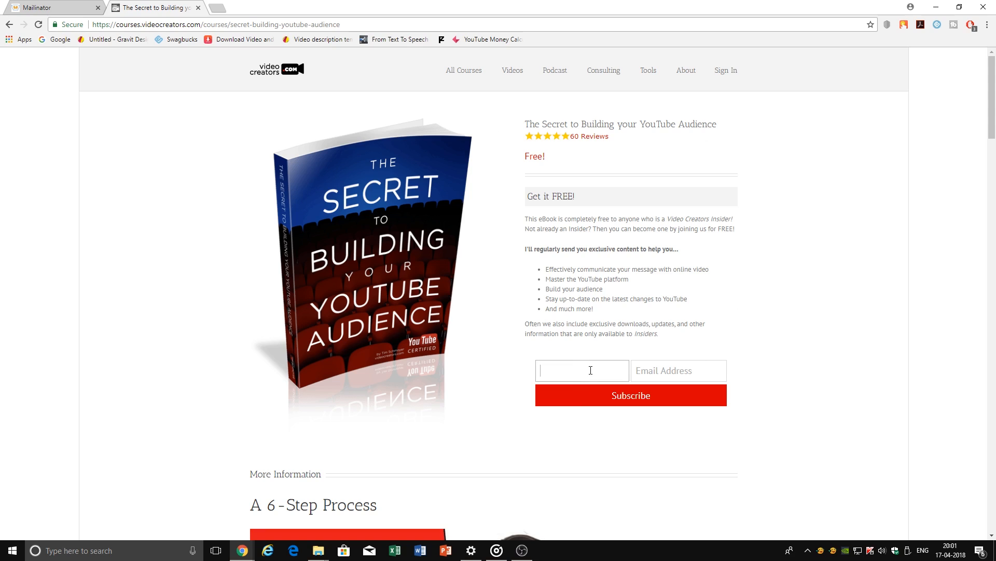
pyautogui.write('Denny')
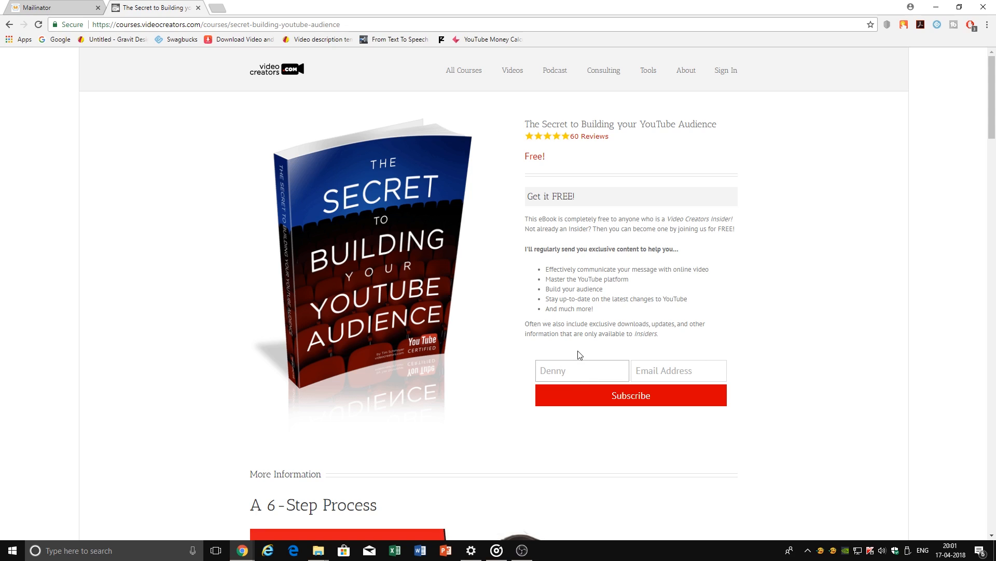
pyautogui.click(679, 370)
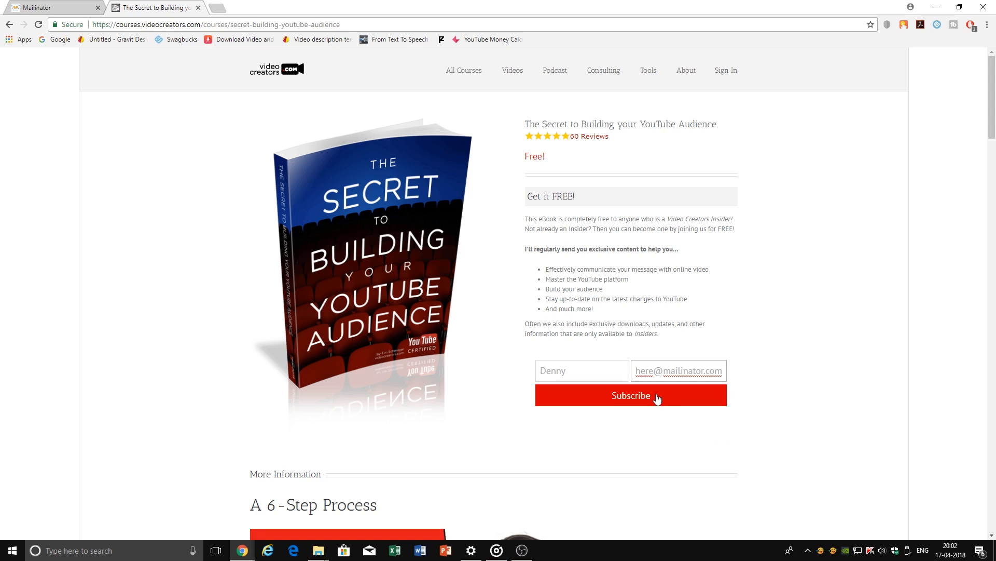
pyautogui.click(630, 395)
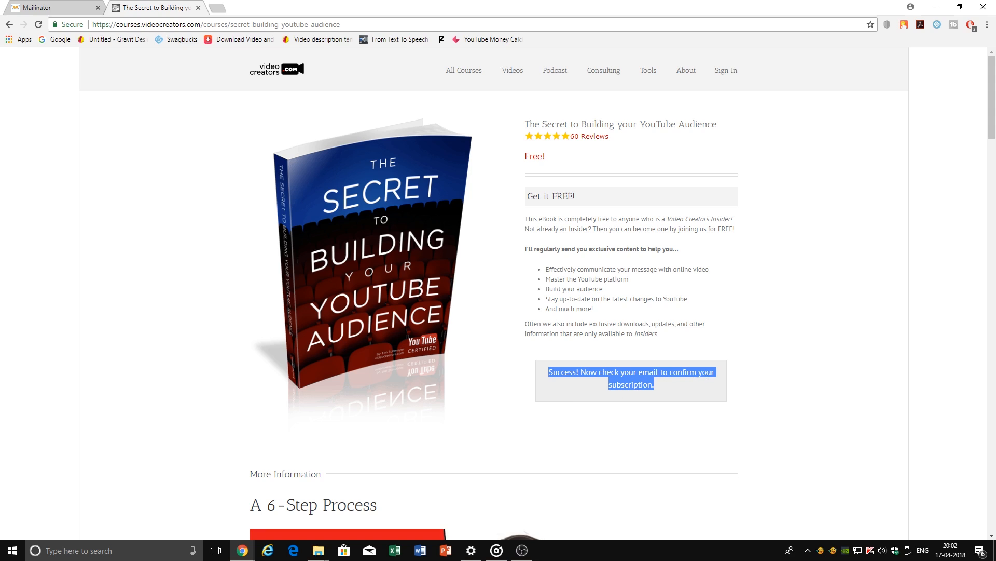
pyautogui.click(41, 7)
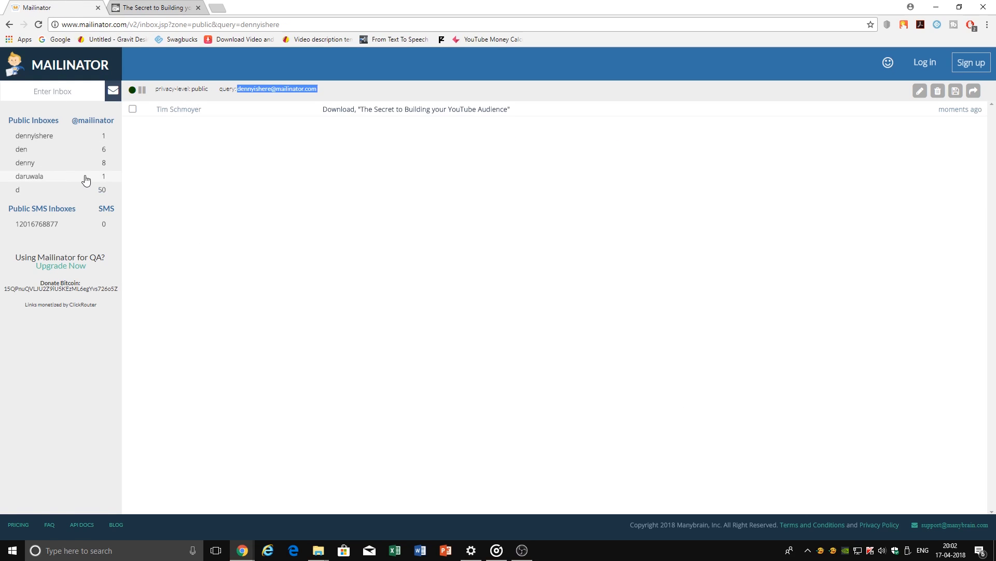
# Refresh the dennyishere inbox and open the Download ebook email
pyautogui.click(27, 139)
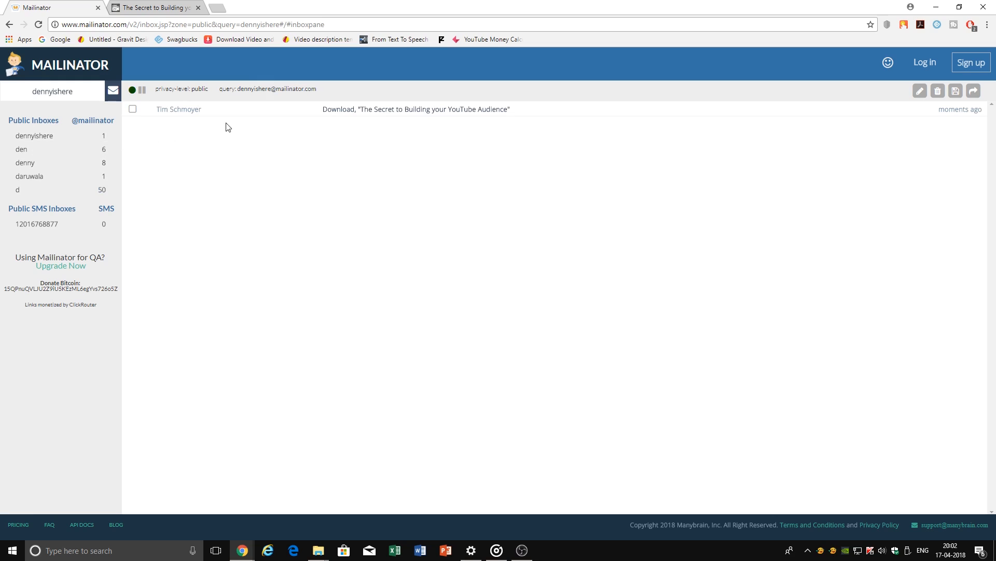
pyautogui.moveTo(397, 115)
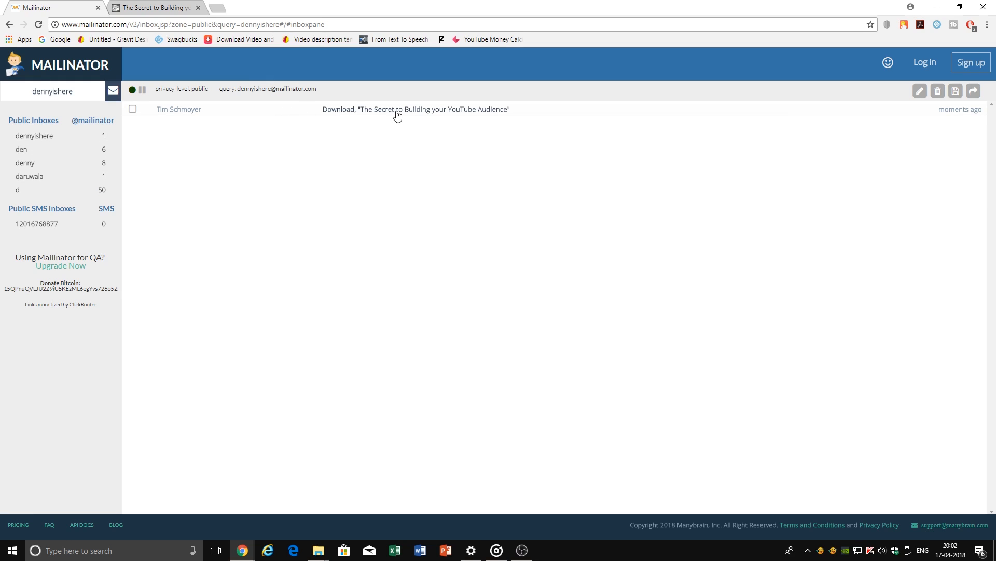
pyautogui.moveTo(399, 115)
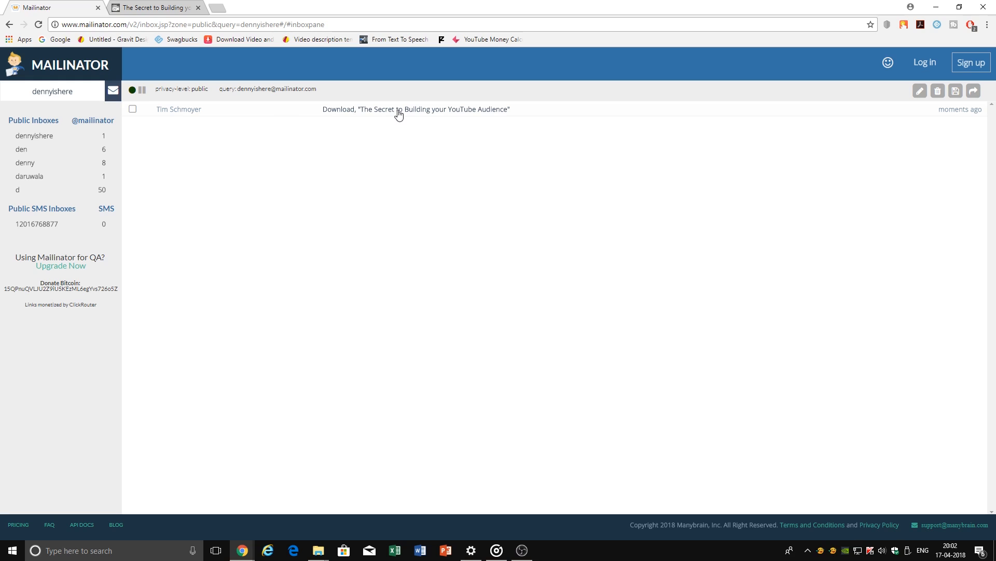
pyautogui.click(416, 109)
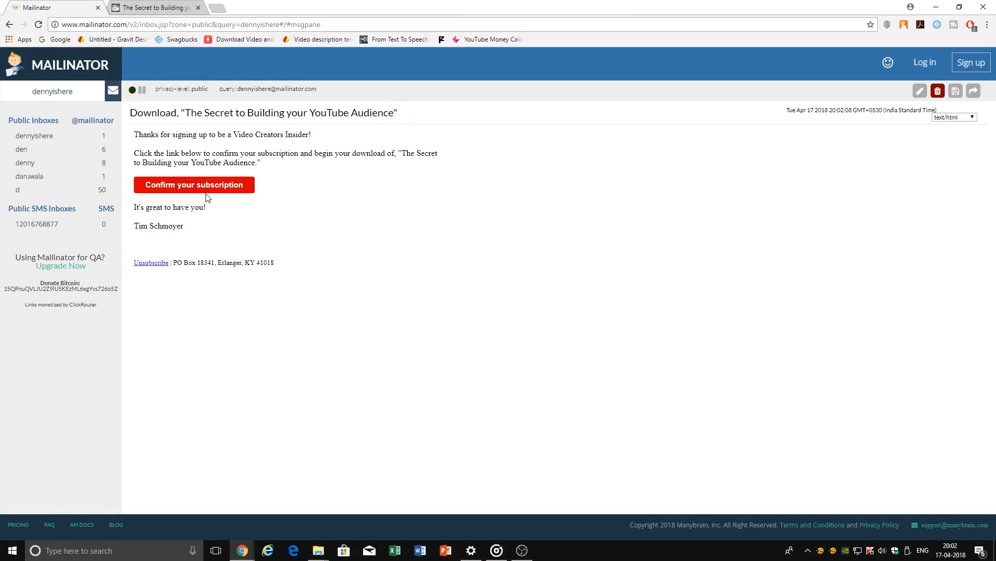
# Click 'Confirm your subscription' in the email so the ebook PDF starts downloading
pyautogui.click(194, 185)
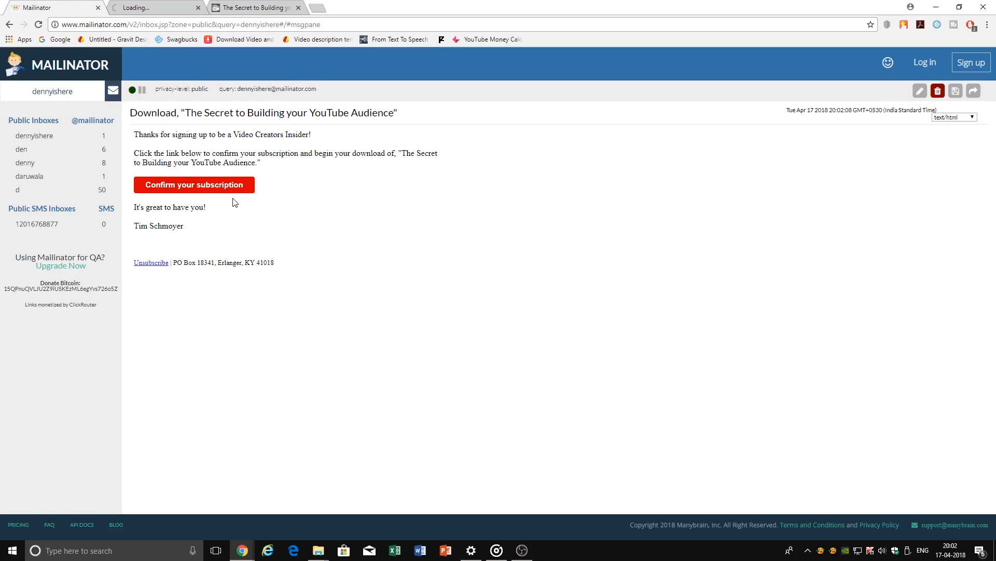
pyautogui.moveTo(186, 127)
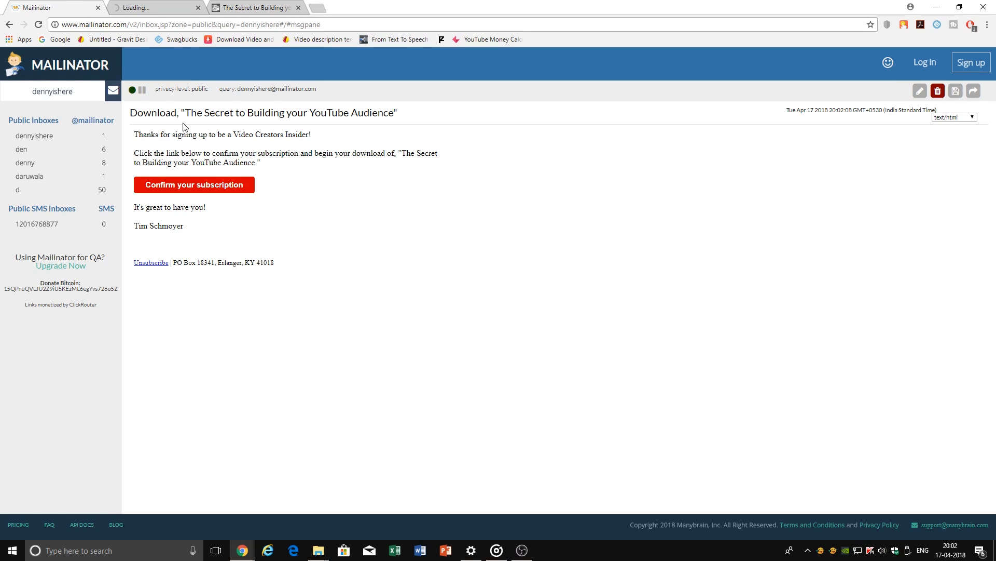
pyautogui.click(194, 184)
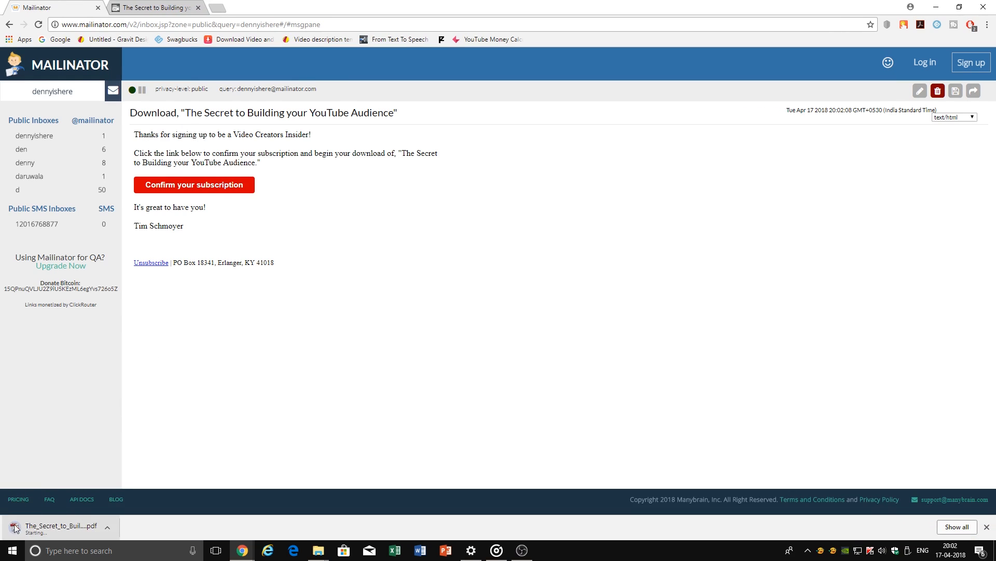